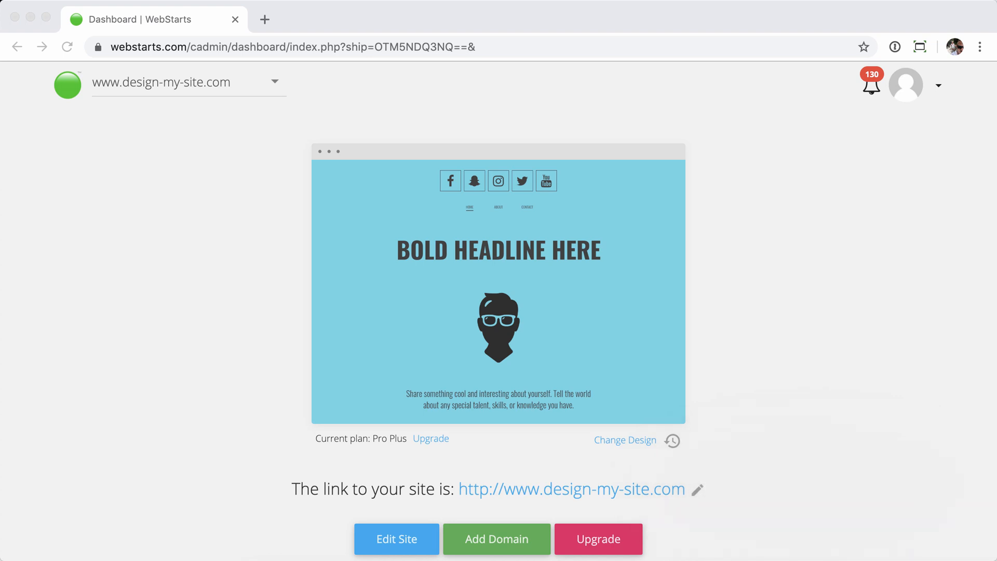
# Step: Go to the store manager's Taxes section, which lists no tax rules yet
pyautogui.scroll(-3)
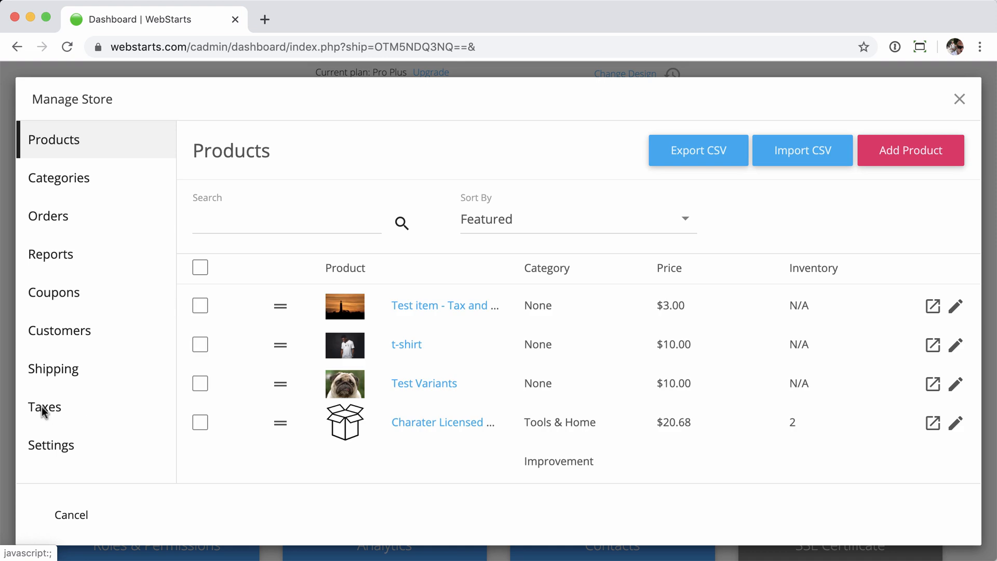
pyautogui.click(45, 407)
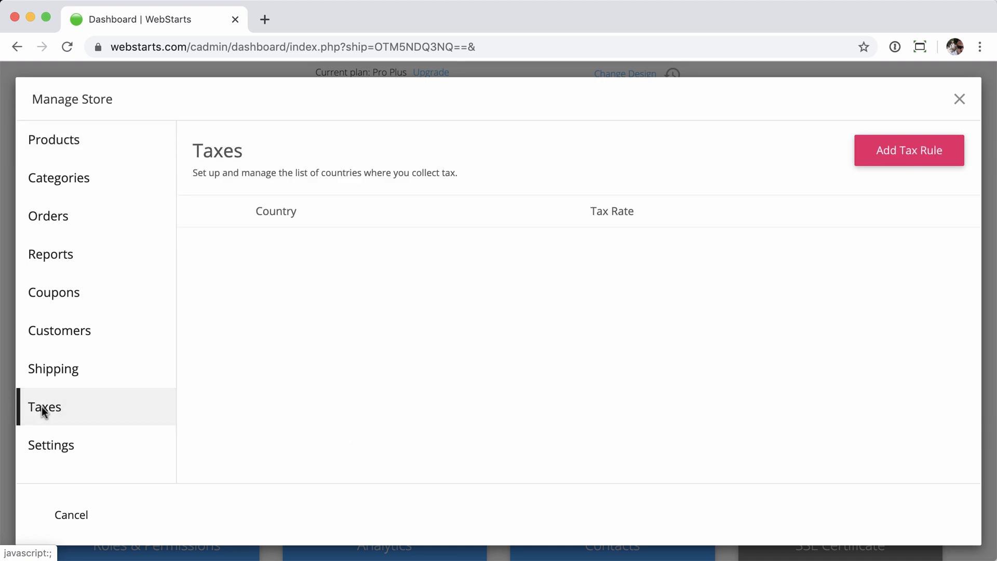
pyautogui.moveTo(643, 375)
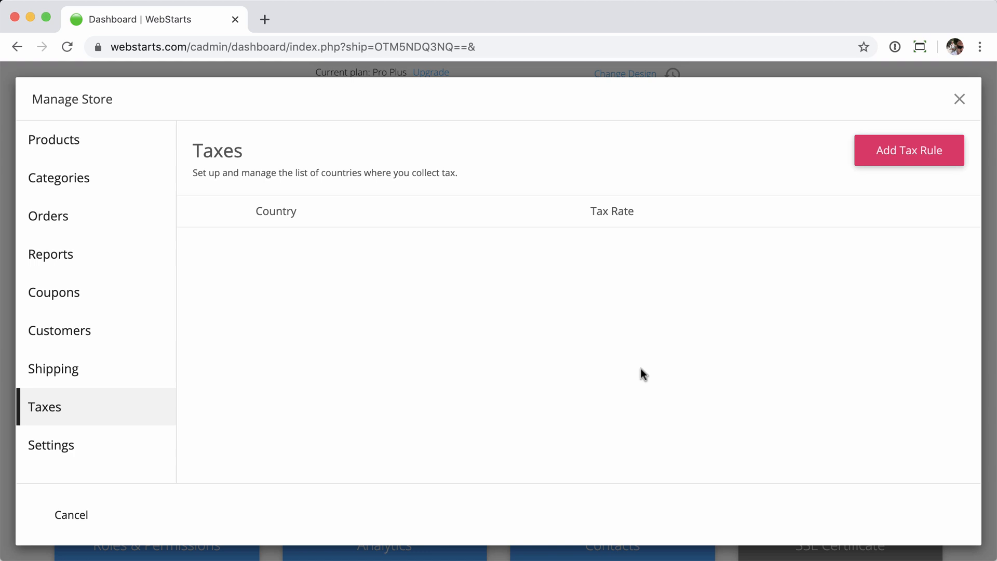
pyautogui.moveTo(921, 181)
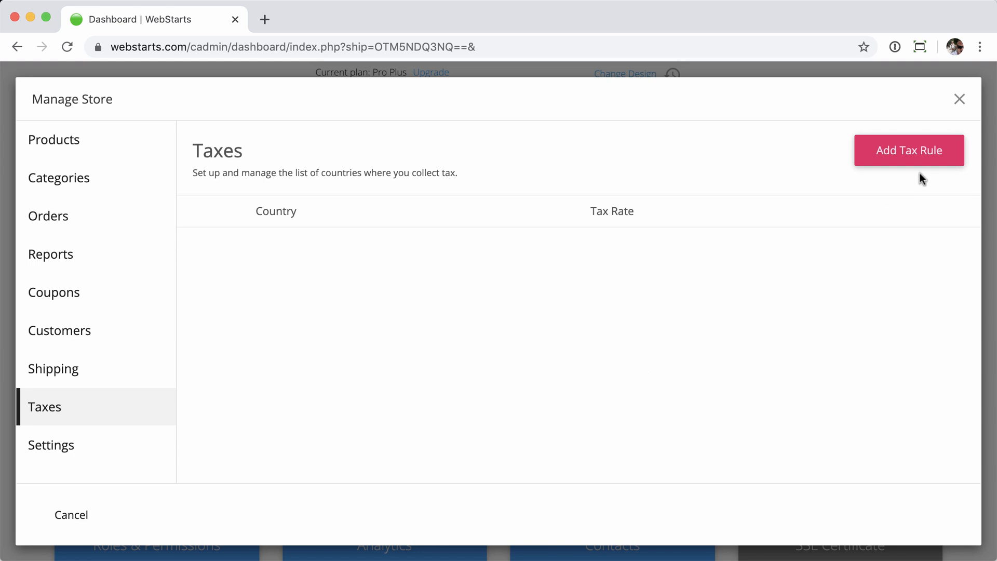
# Step: Add a United States tax rule with a country-wide 10.0% rate
pyautogui.click(908, 150)
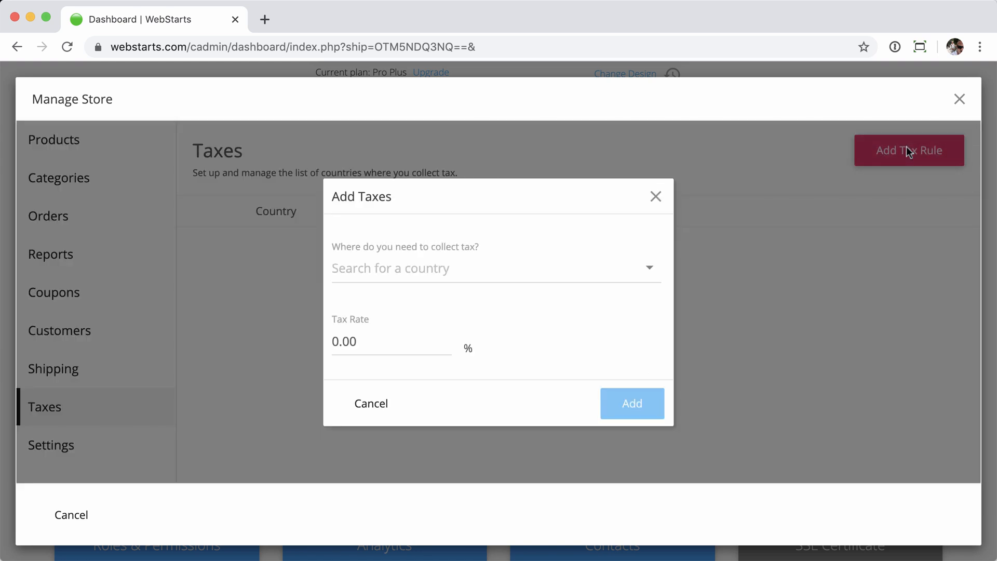
pyautogui.click(495, 268)
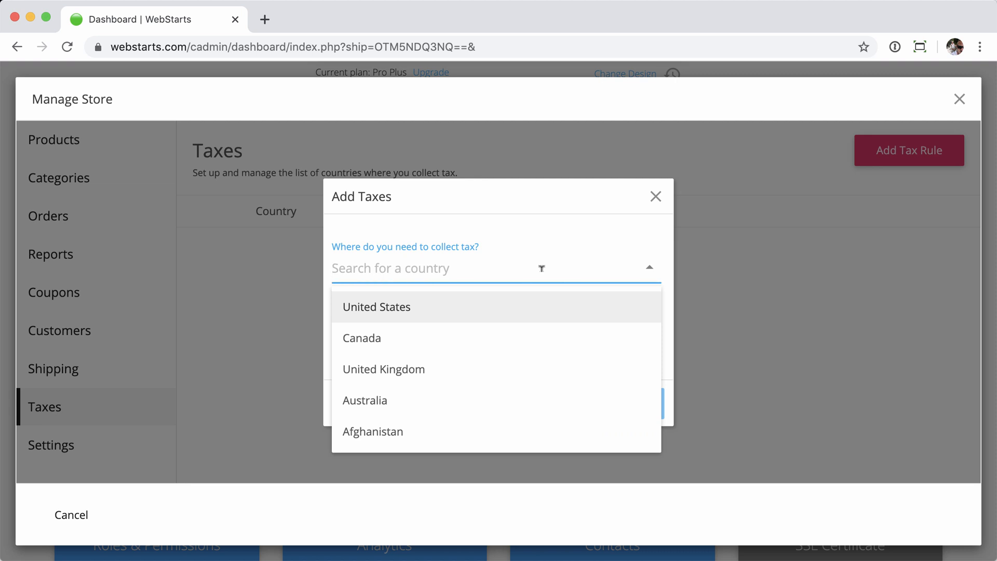
pyautogui.moveTo(403, 314)
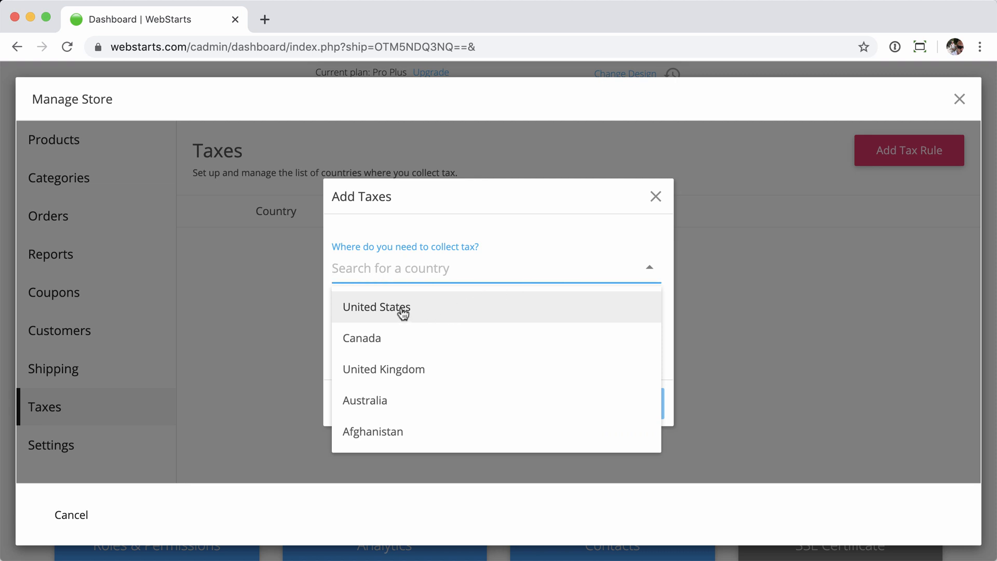
pyautogui.click(376, 308)
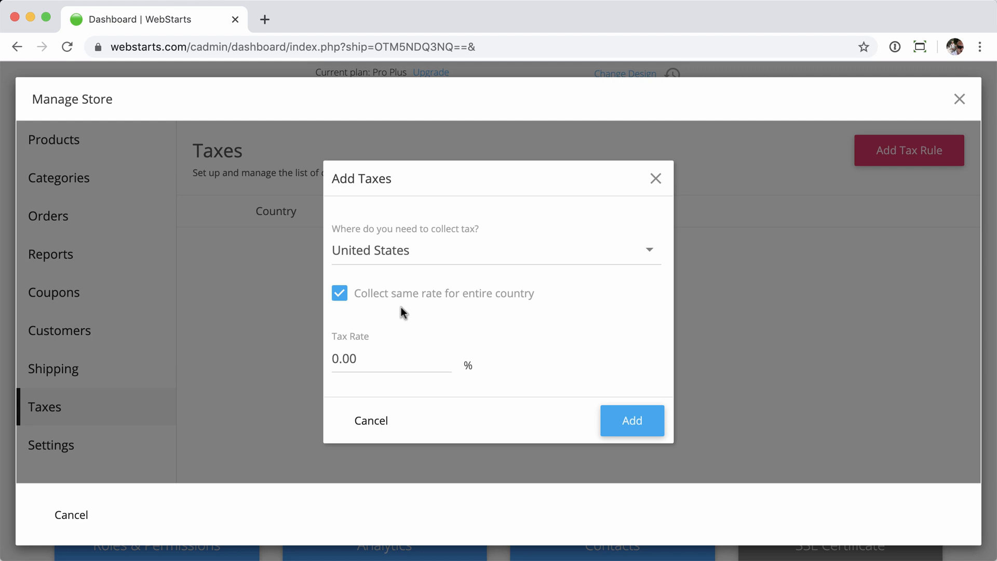
pyautogui.moveTo(440, 310)
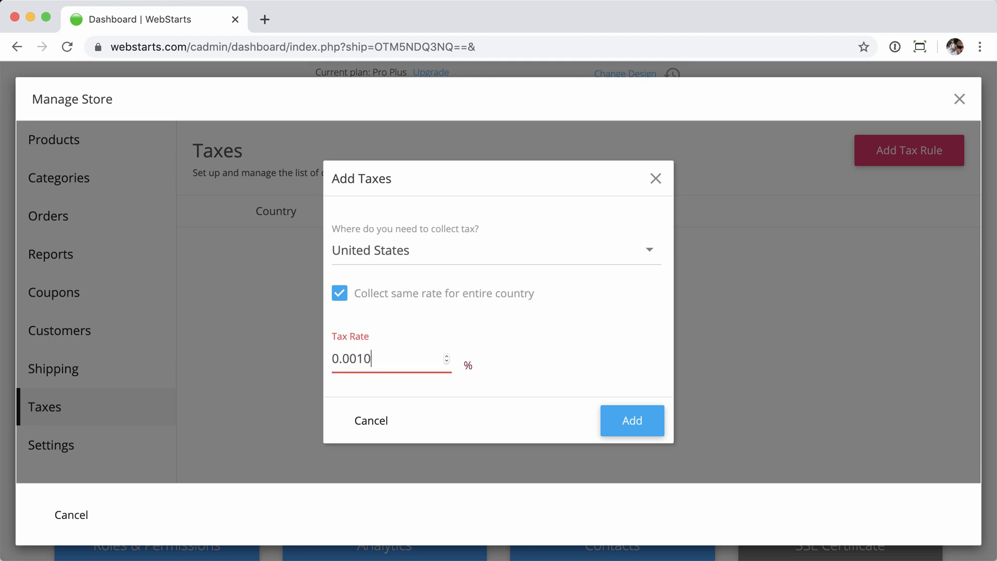
pyautogui.write('.0')
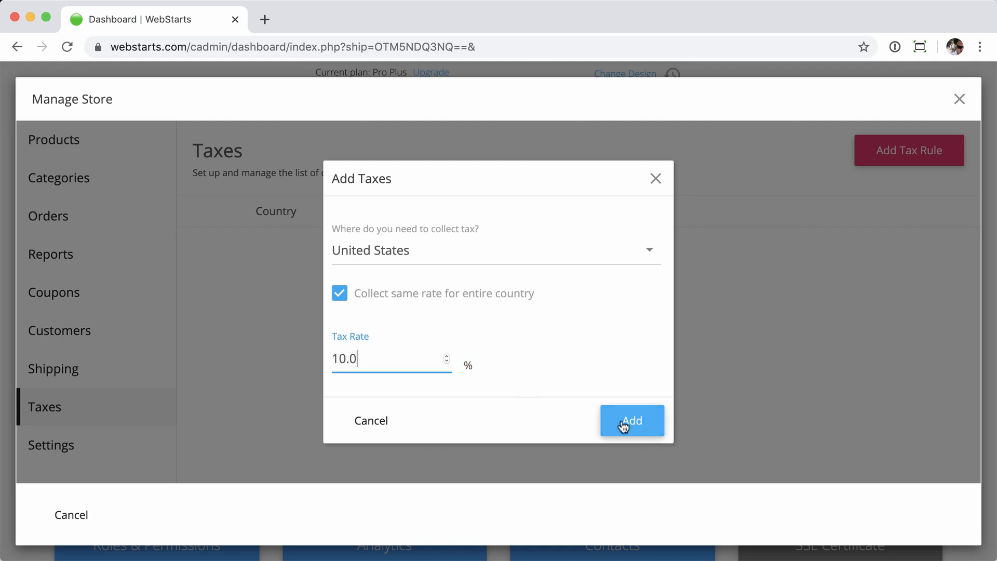
pyautogui.click(632, 420)
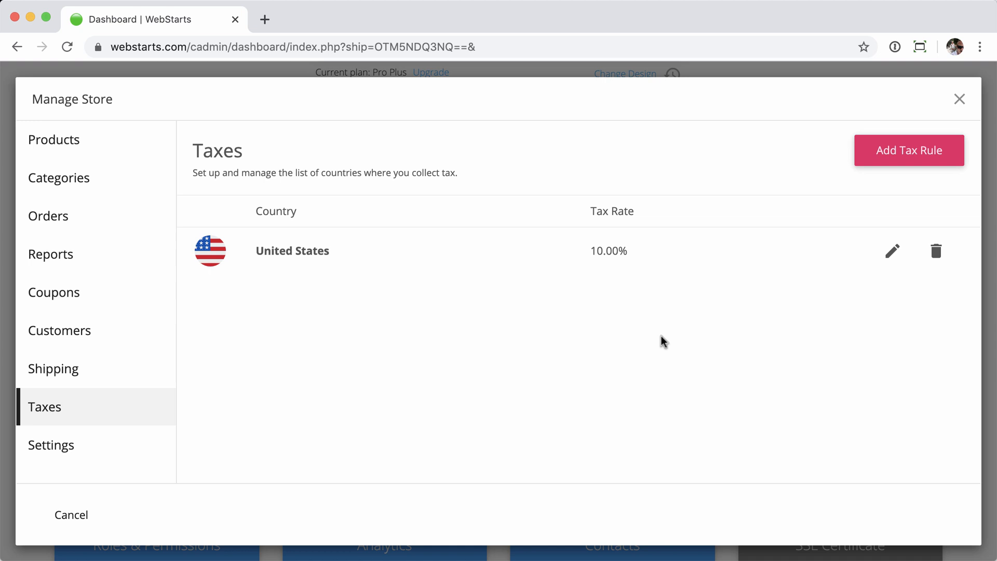
# Step: Edit the US rule, turn off the single country-wide rate and give Florida 7%
pyautogui.click(892, 251)
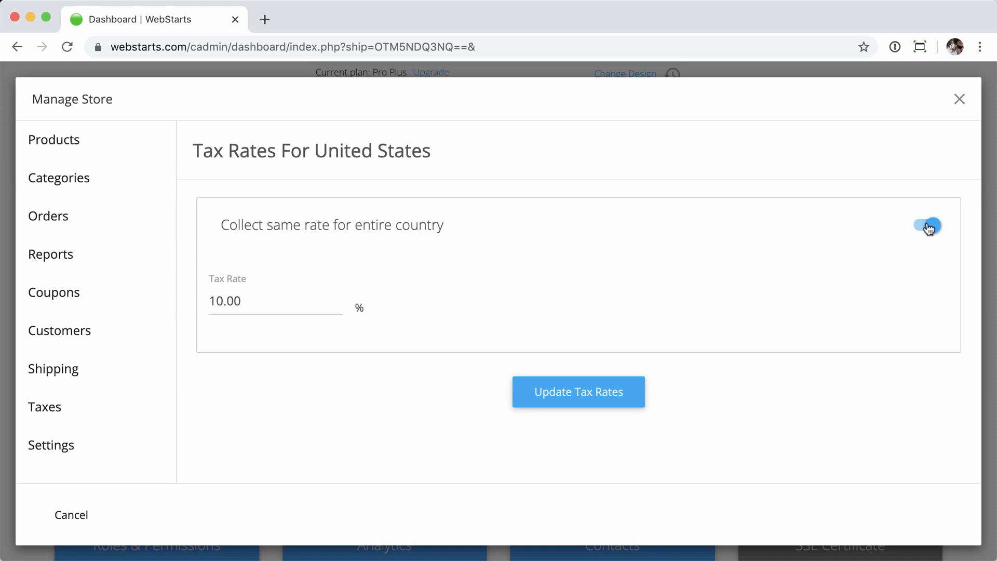
pyautogui.click(927, 224)
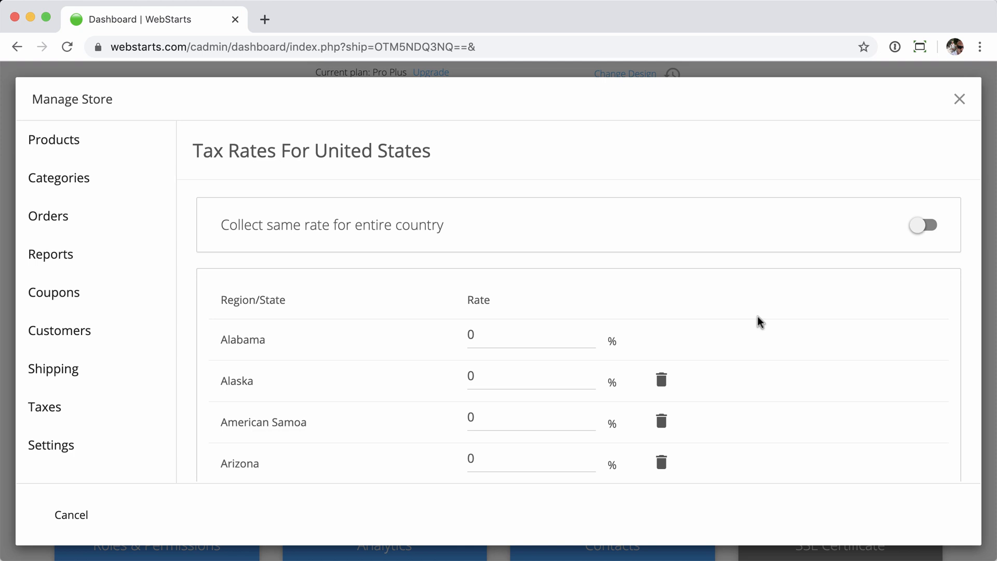
pyautogui.scroll(-3)
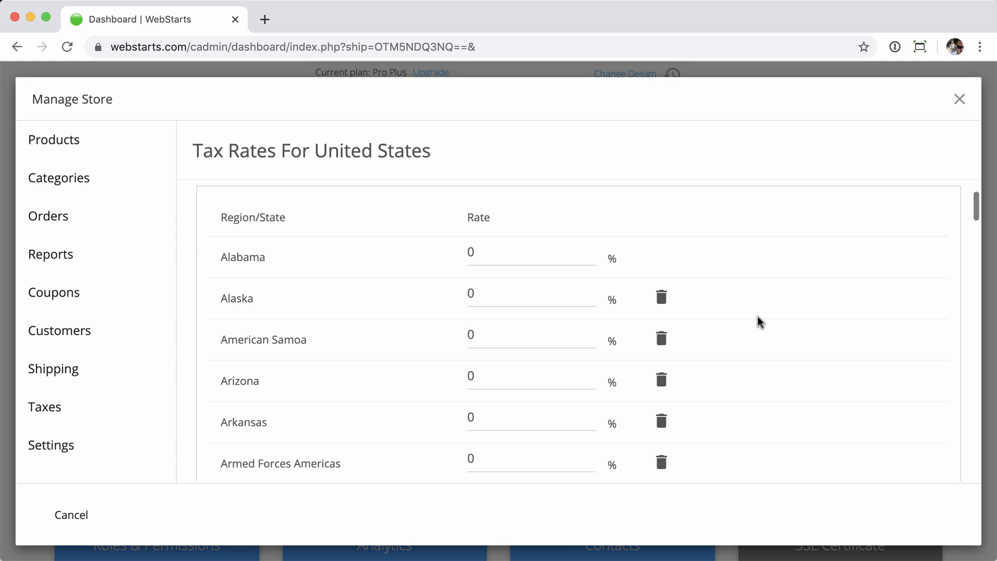
pyautogui.scroll(-3)
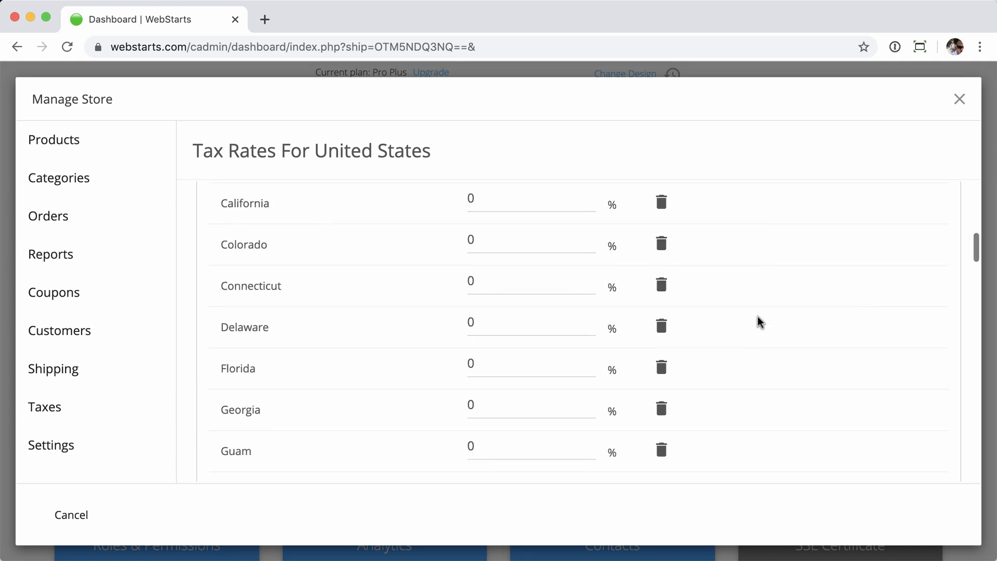
pyautogui.write('7')
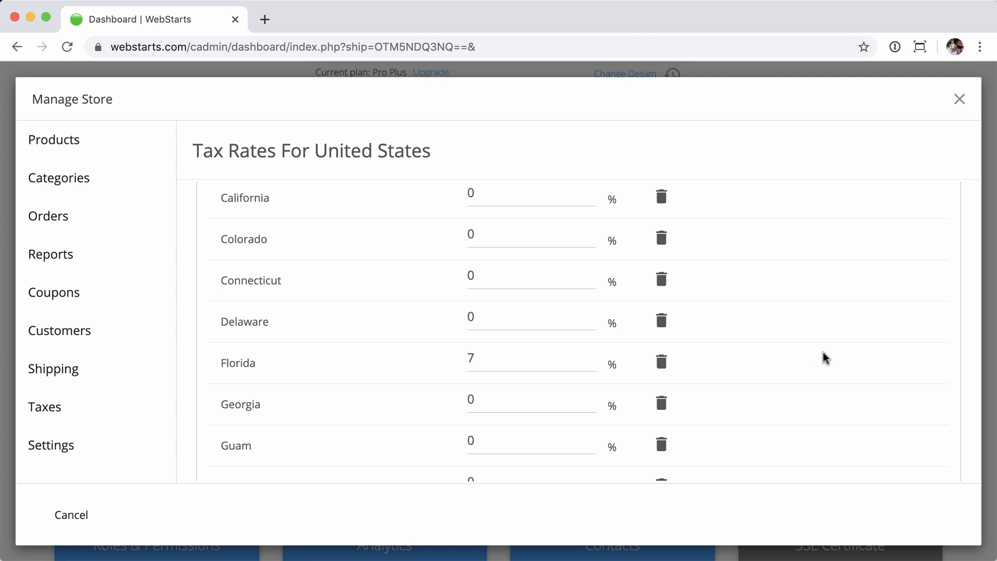
pyautogui.moveTo(842, 316)
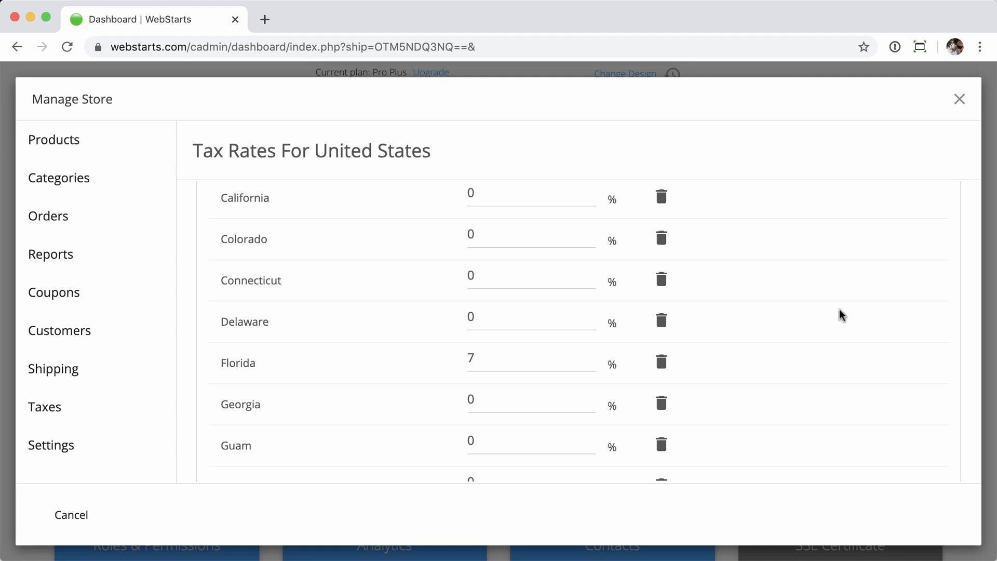
# Step: Set California's rate to 6.5% and update the state tax rates
pyautogui.scroll(3)
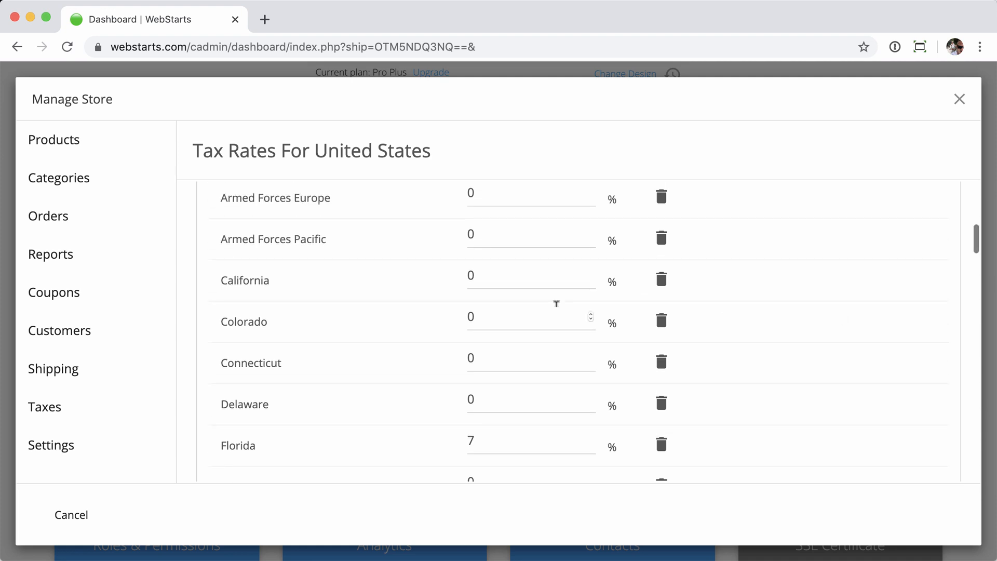
pyautogui.click(531, 279)
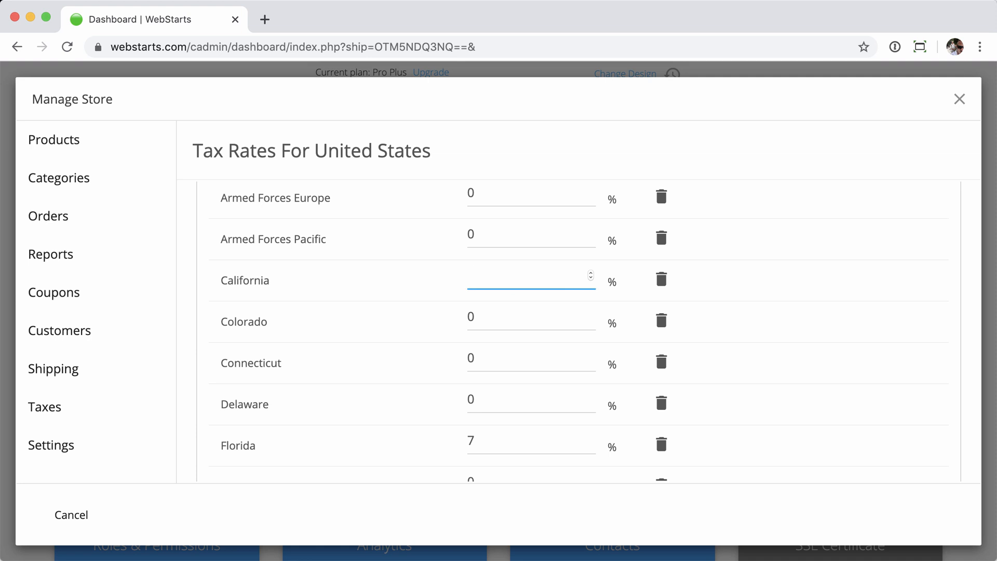
pyautogui.write('6.5')
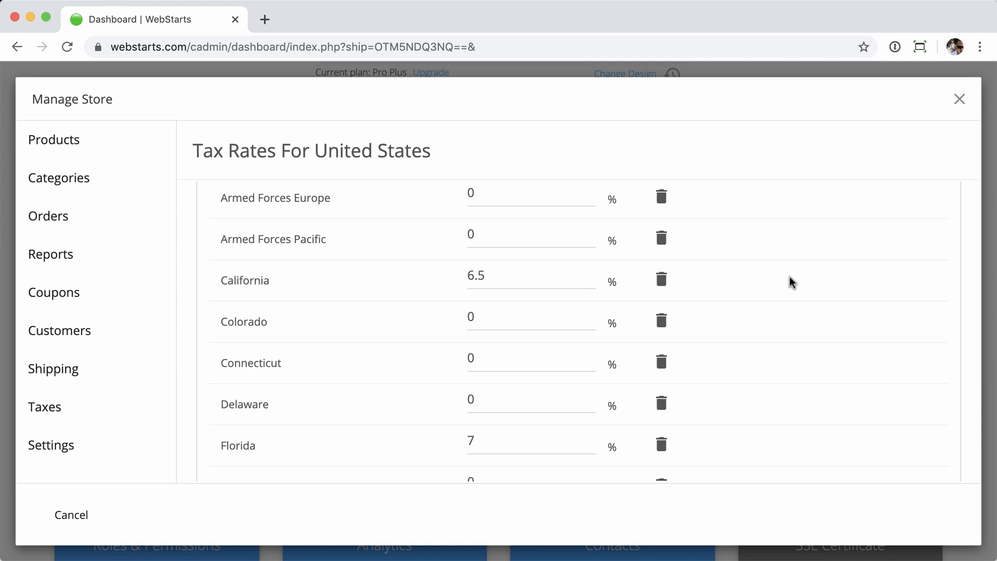
pyautogui.moveTo(791, 287)
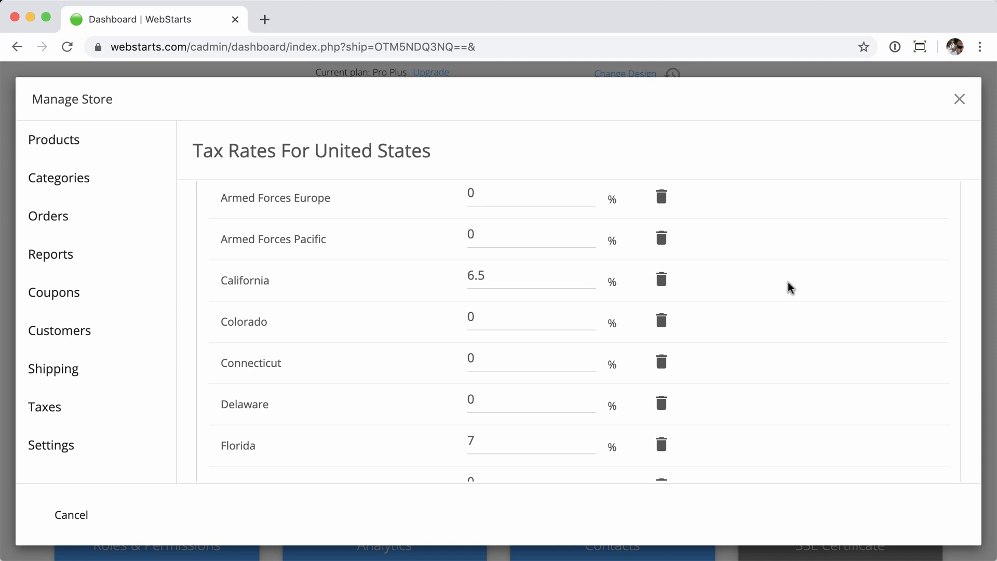
pyautogui.scroll(-3)
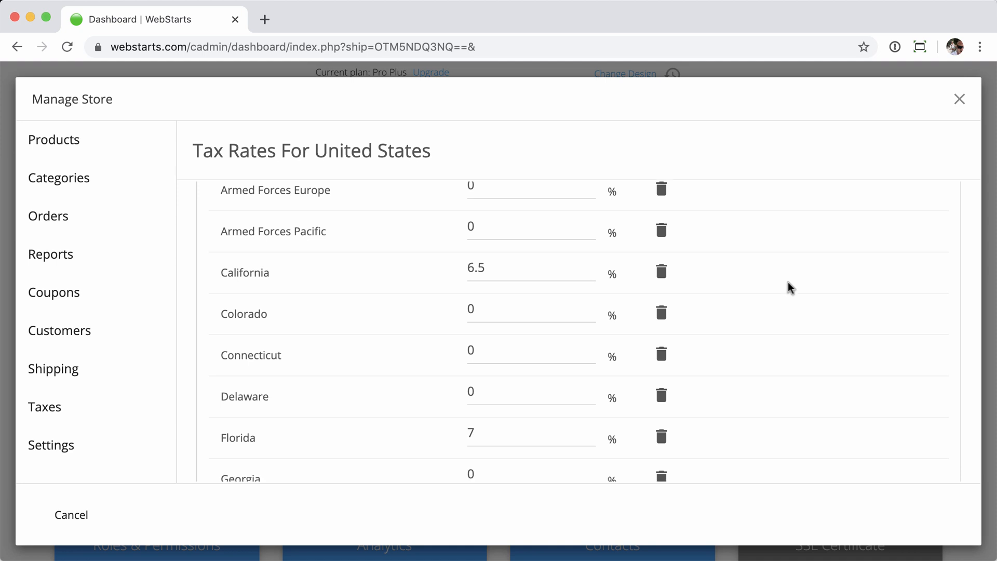
pyautogui.scroll(-3)
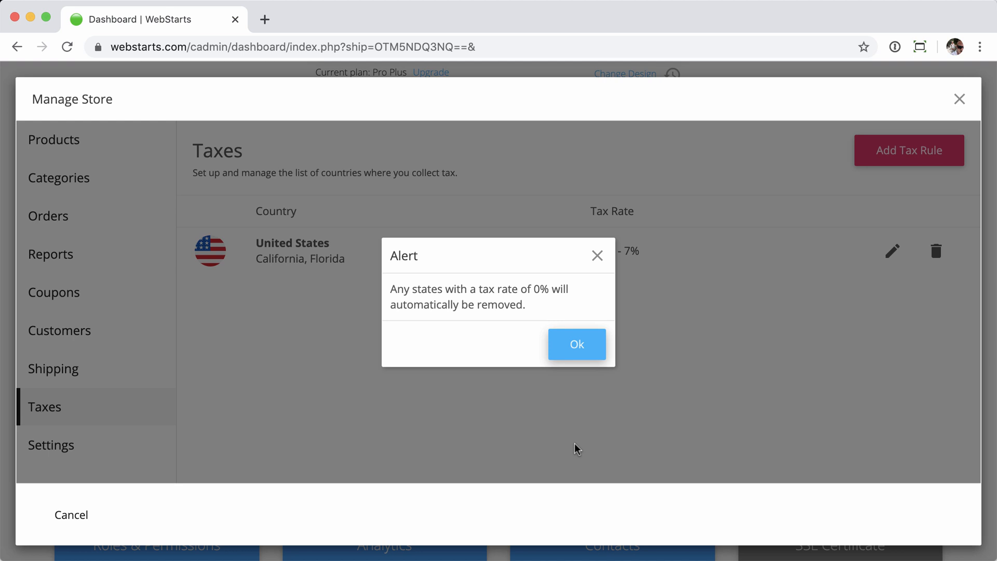
# Step: Acknowledge the zero-rate alert, reopen the US rule and set Arizona to 9%
pyautogui.click(577, 344)
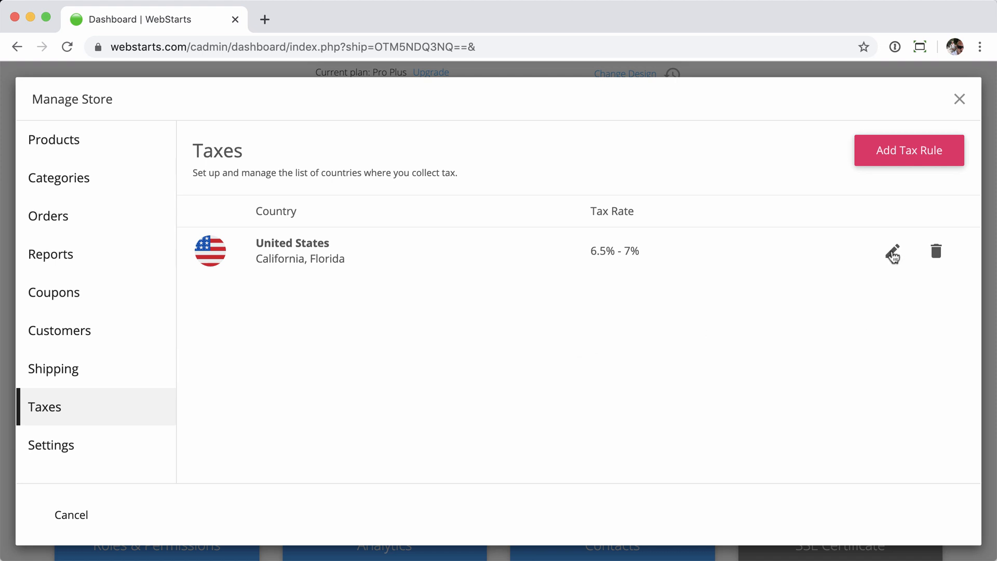
pyautogui.click(893, 251)
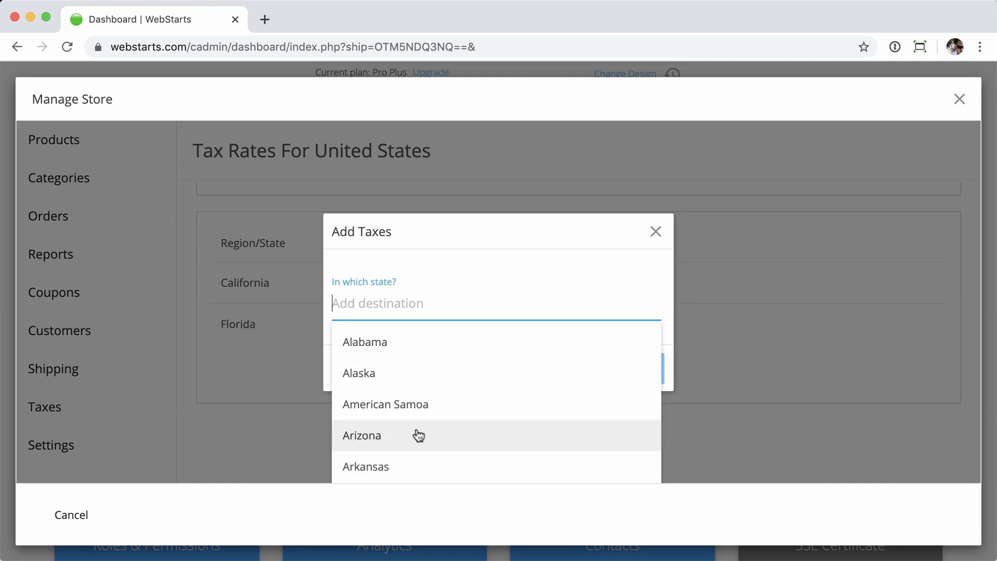
pyautogui.click(362, 435)
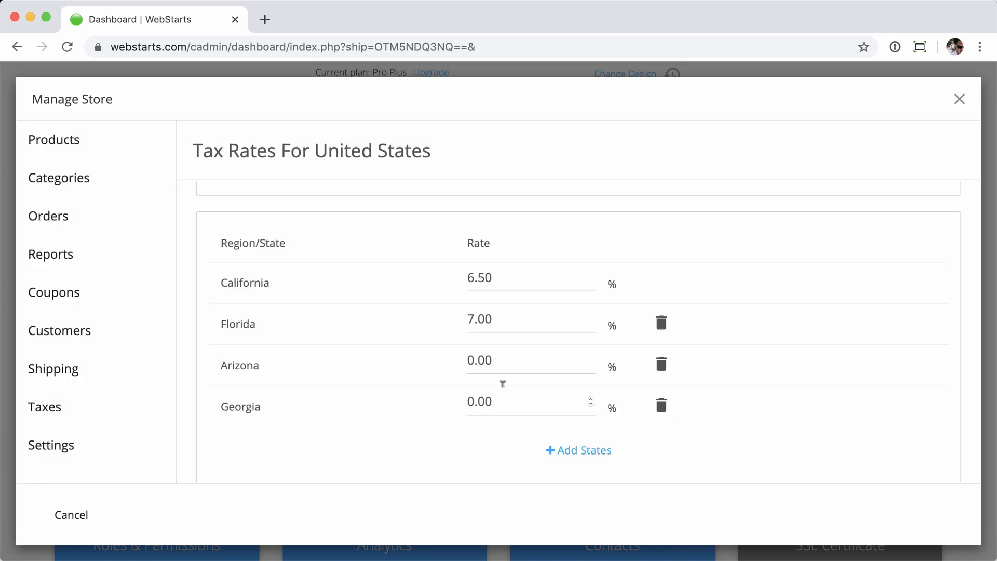
pyautogui.click(531, 361)
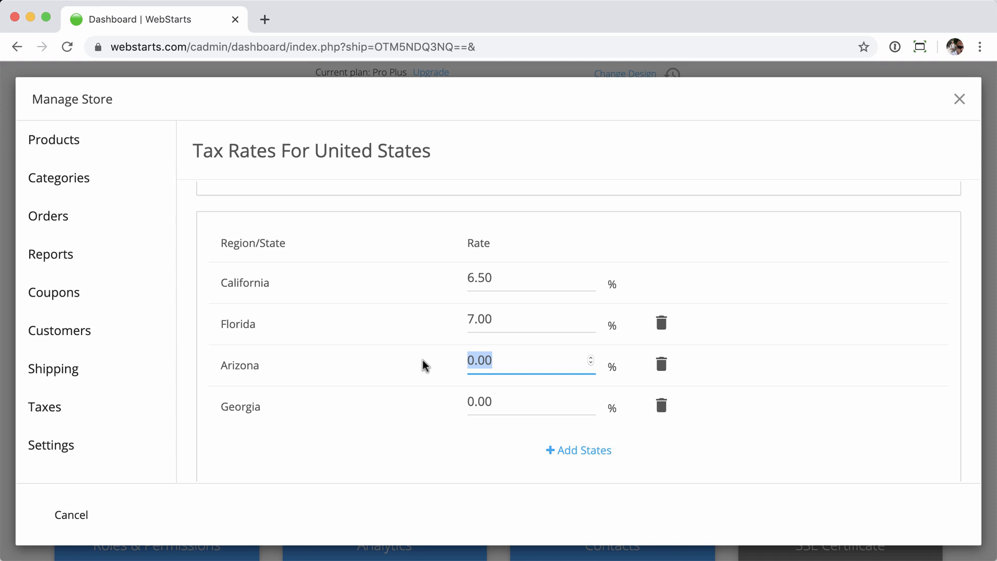
pyautogui.moveTo(426, 366)
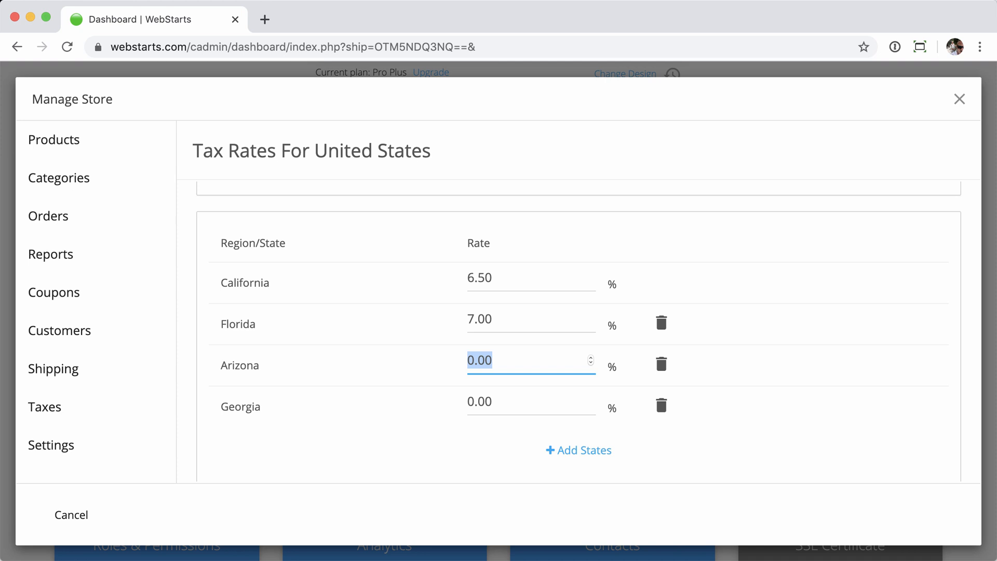
pyautogui.write('9')
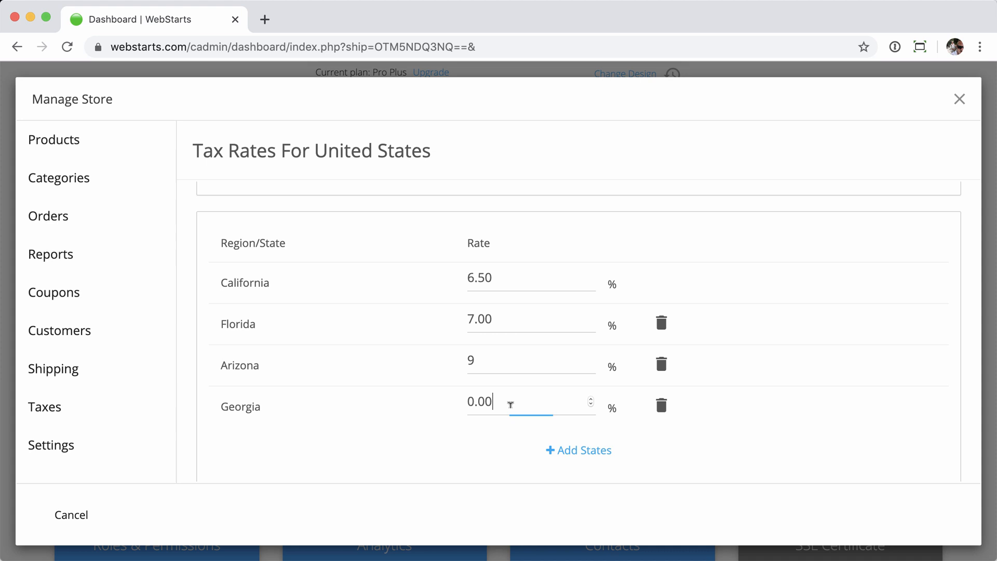
# Step: Set Georgia to 10%, save the state rates and head to the product list
pyautogui.press('Backspace')
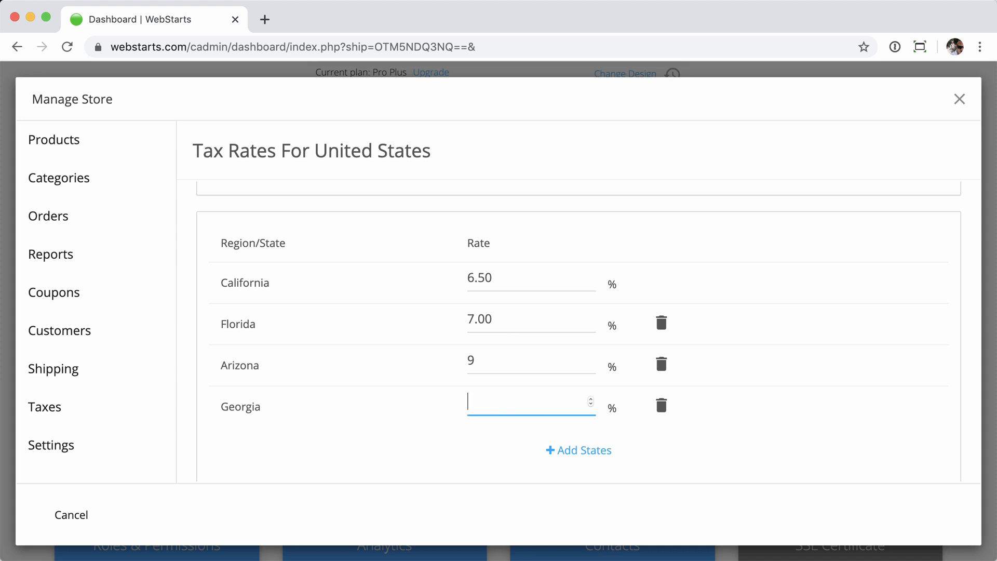
pyautogui.write('10')
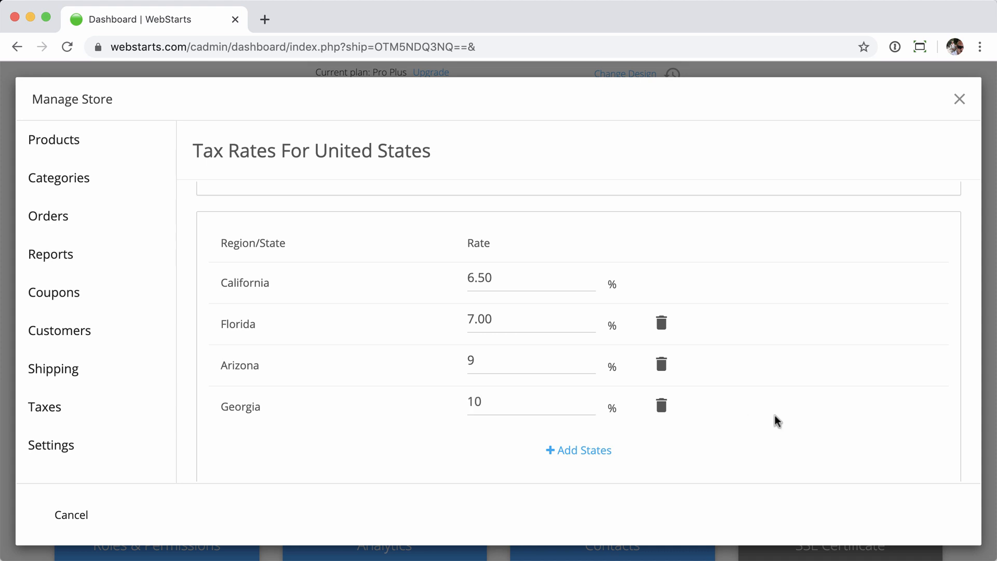
pyautogui.scroll(-3)
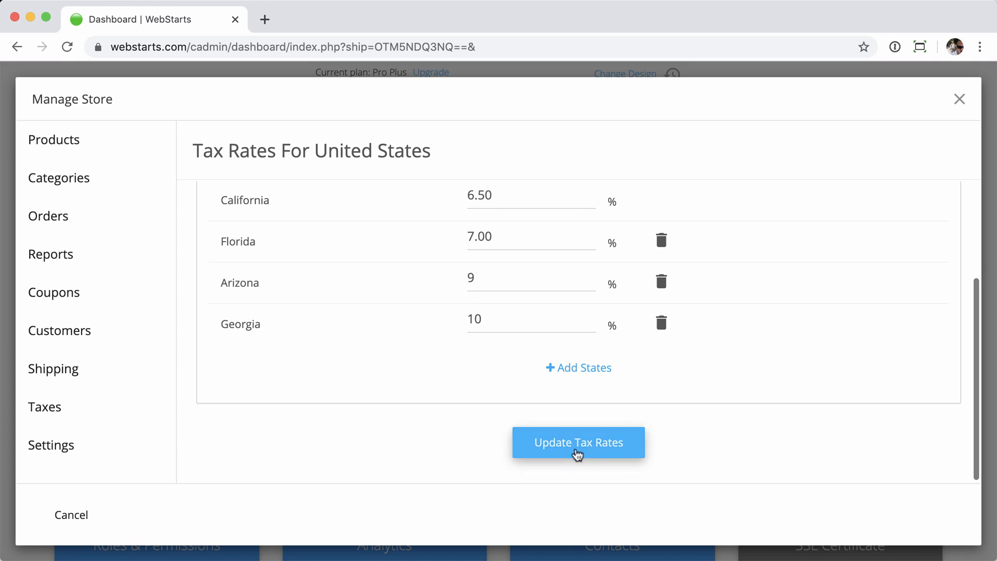
pyautogui.click(578, 442)
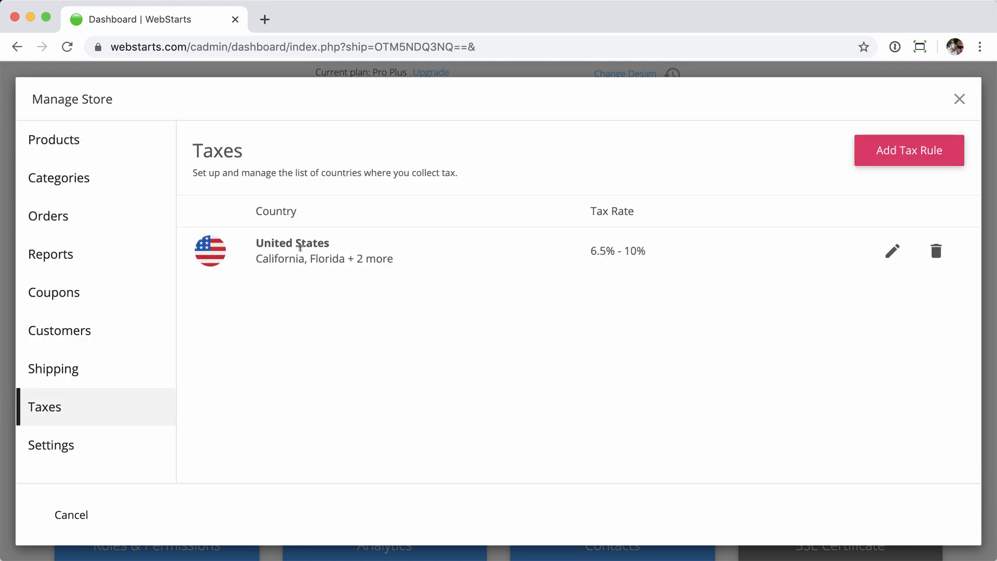
pyautogui.click(54, 139)
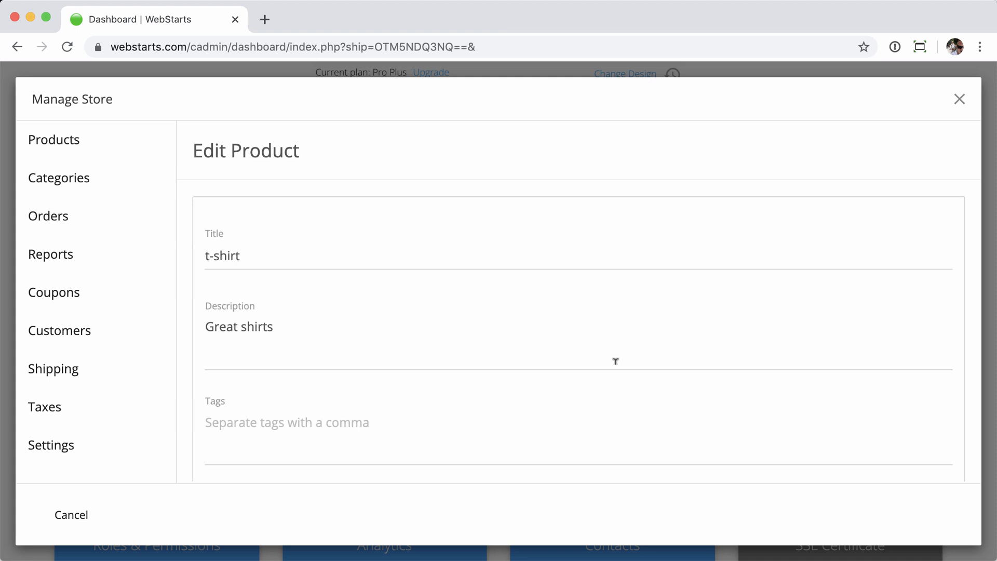
# Step: Confirm the $10.00 t-shirt has Charge taxes checked and return to the product list
pyautogui.scroll(-3)
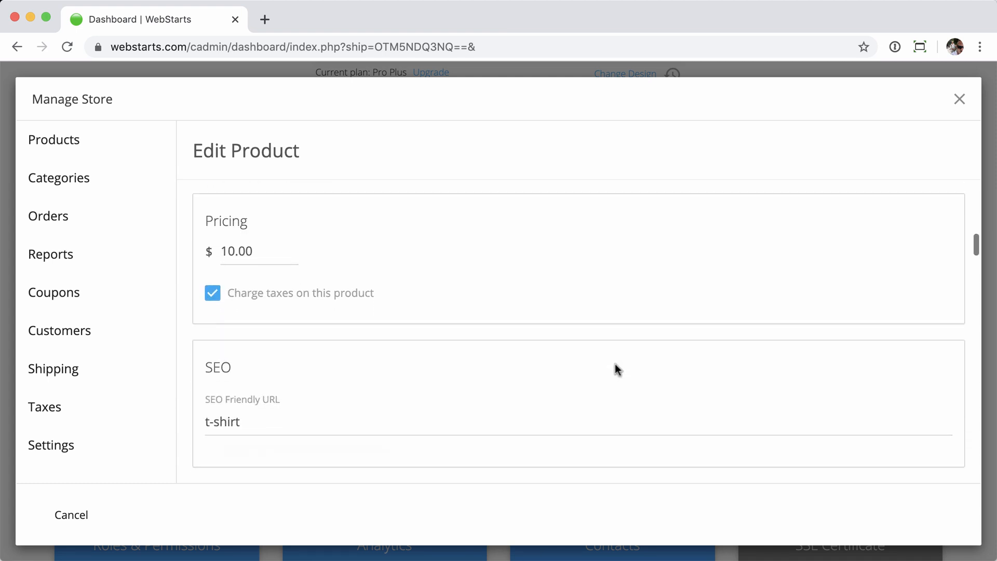
pyautogui.moveTo(213, 293)
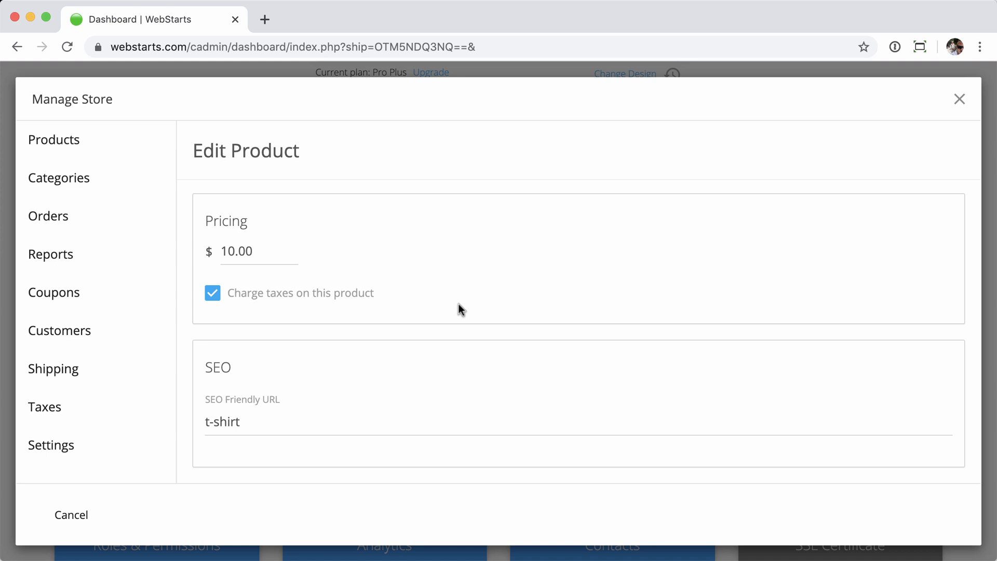
pyautogui.moveTo(446, 303)
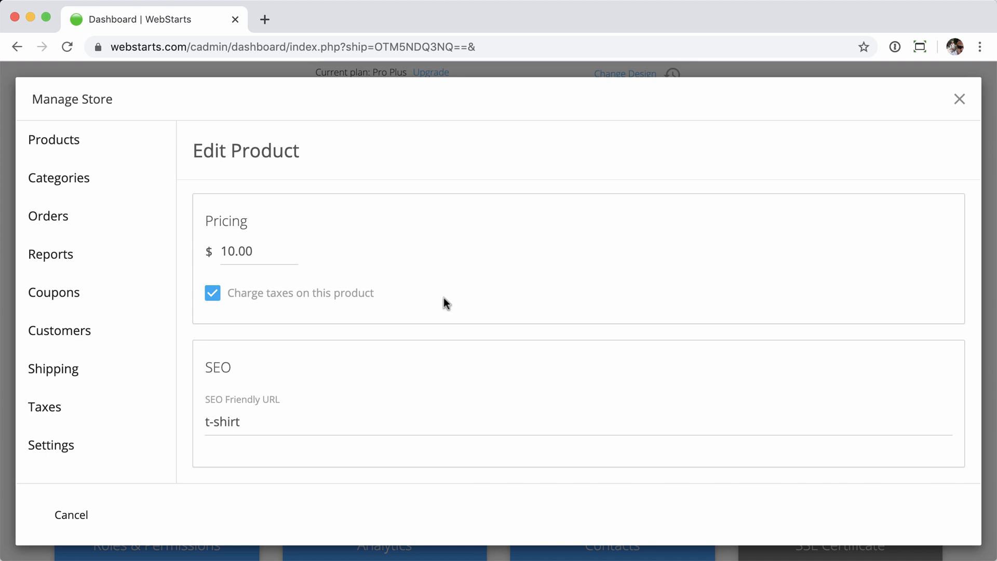
pyautogui.click(54, 139)
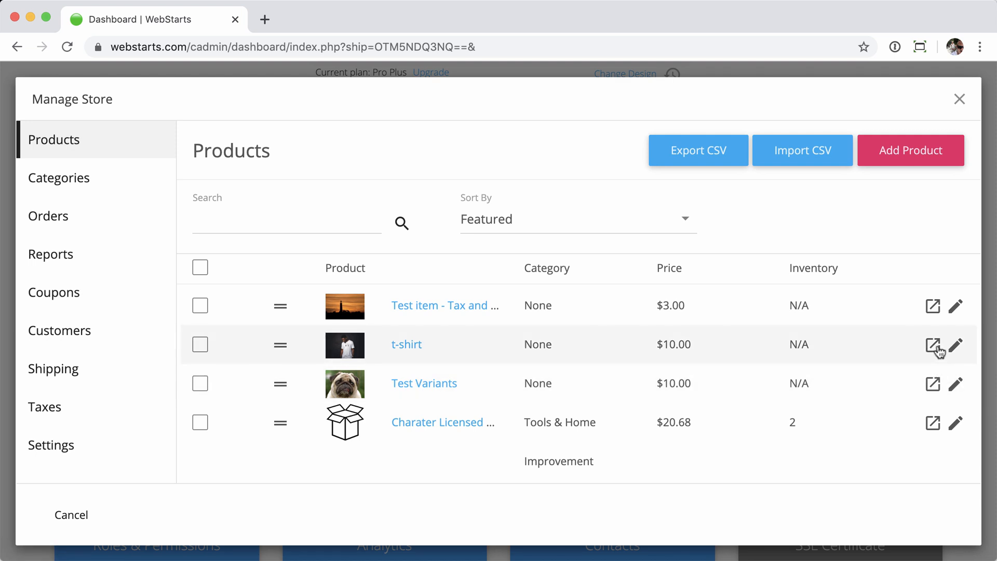
# Step: On the live store, add a Green Cotton t-shirt to the cart and proceed to checkout at $20.00 subtotal
pyautogui.click(933, 345)
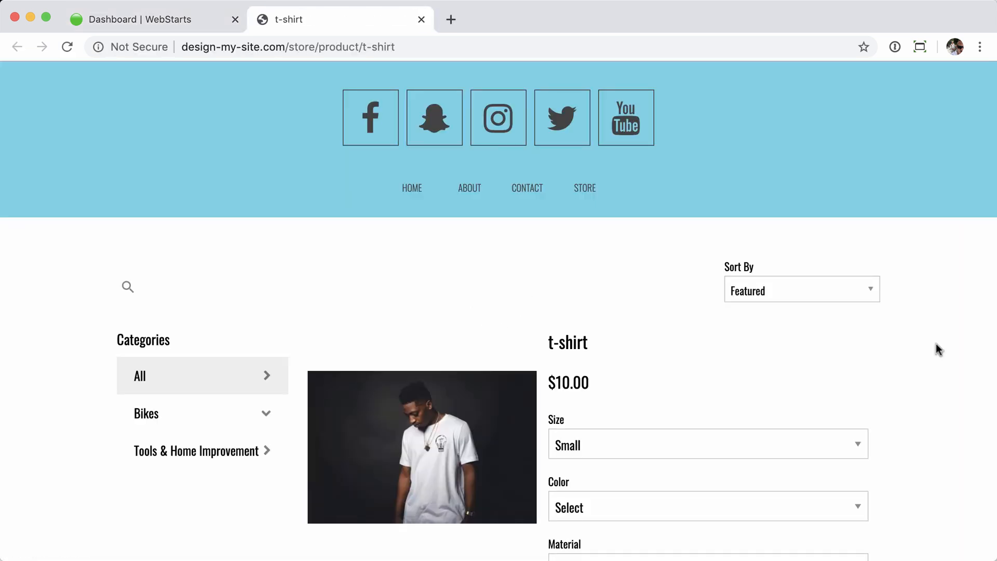
pyautogui.click(706, 507)
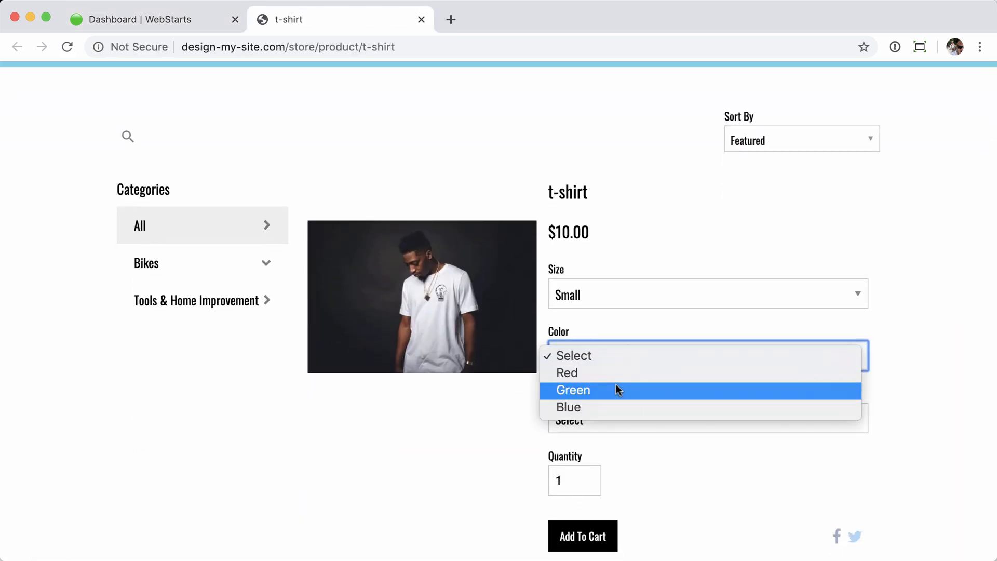
pyautogui.click(571, 389)
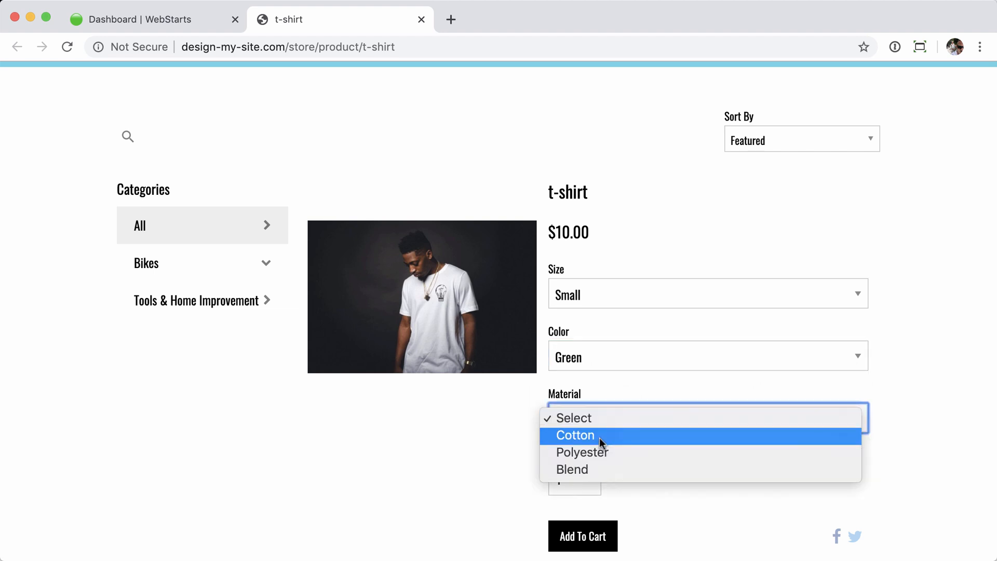
pyautogui.click(575, 436)
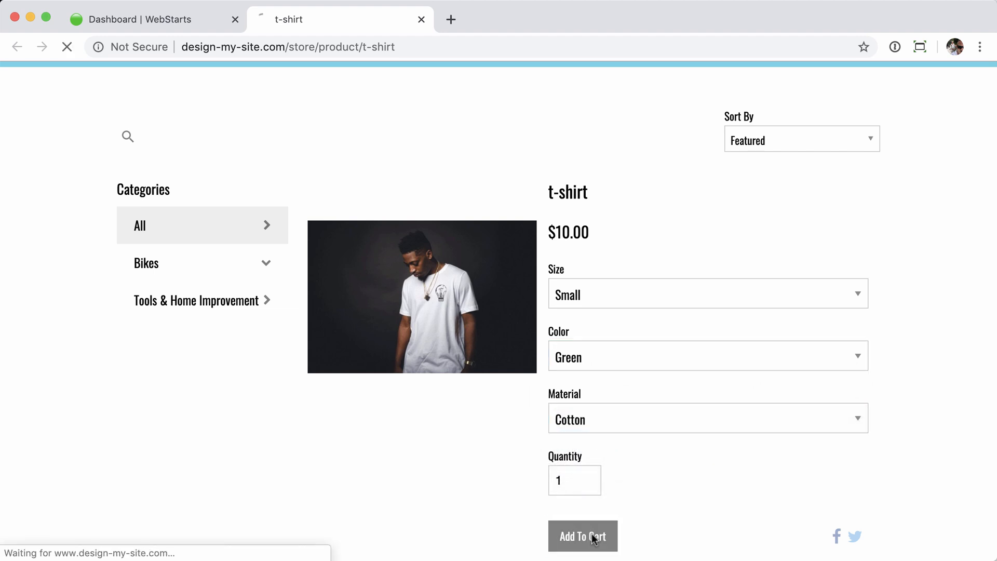
pyautogui.click(582, 536)
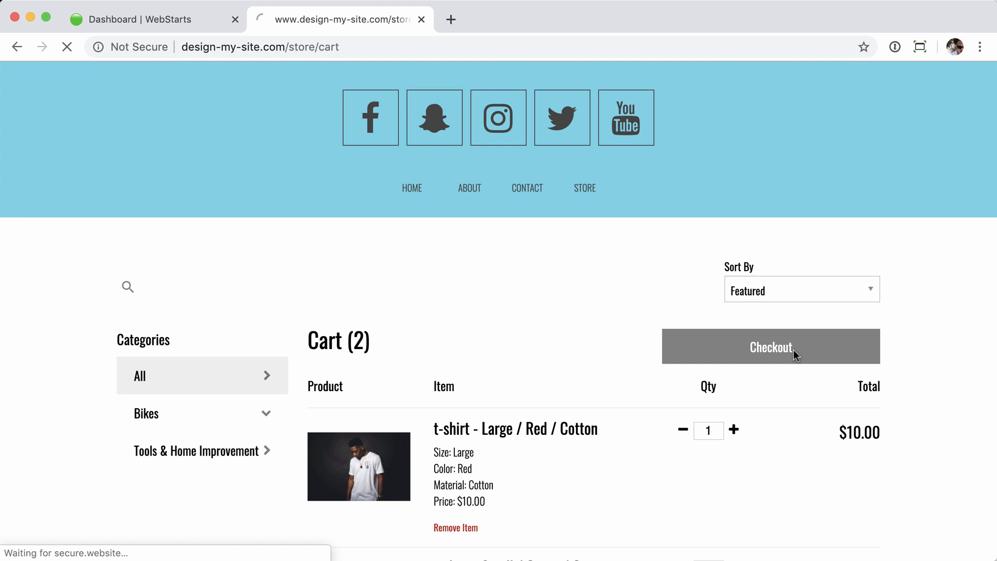
pyautogui.click(769, 347)
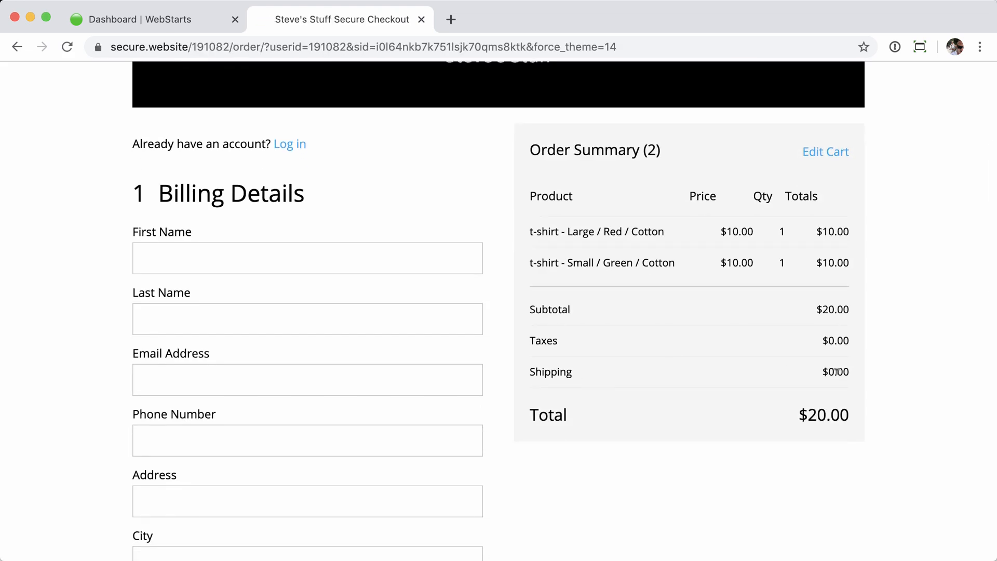
# Step: Enter test name, email, phone 5553434 and a Tampa, Florida address, submitting to get $1.40 tax on a $21.40 total
pyautogui.click(308, 258)
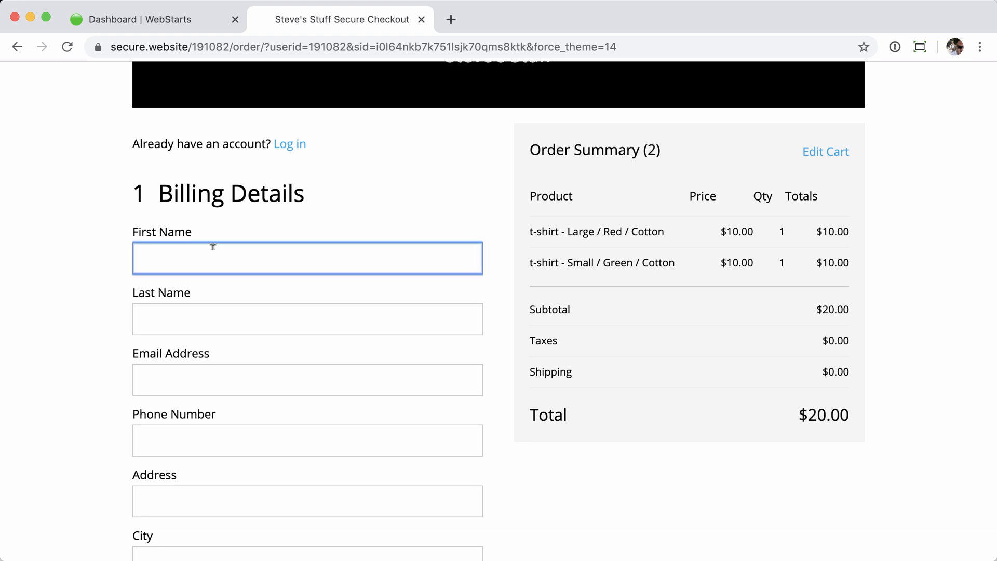
pyautogui.write('test')
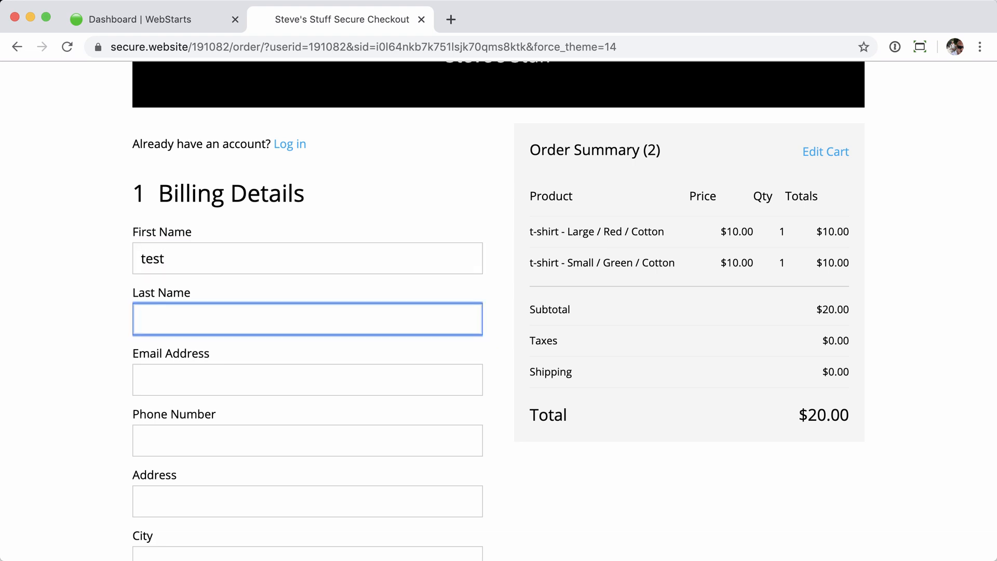
pyautogui.write('test@webstarts.com')
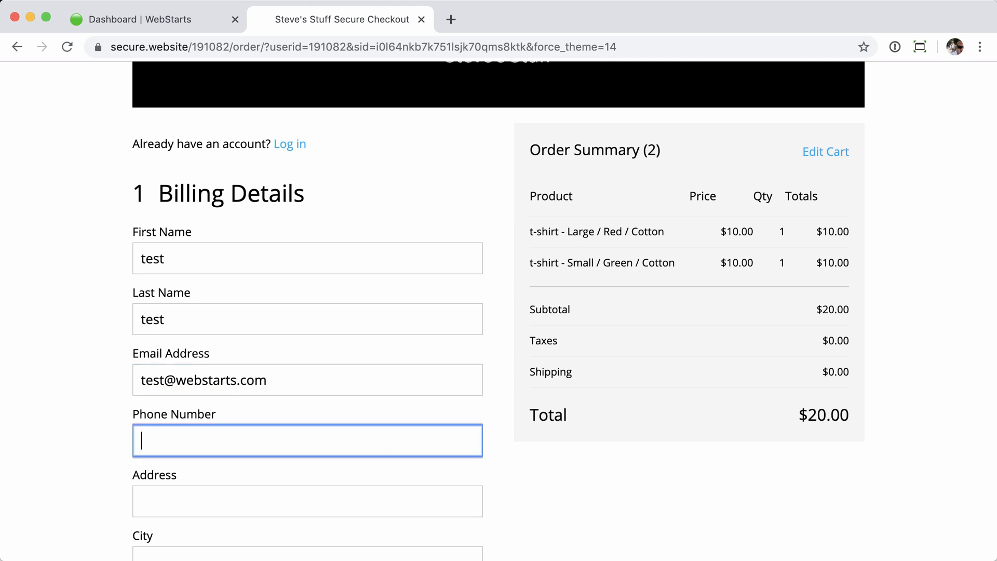
pyautogui.write('5553434')
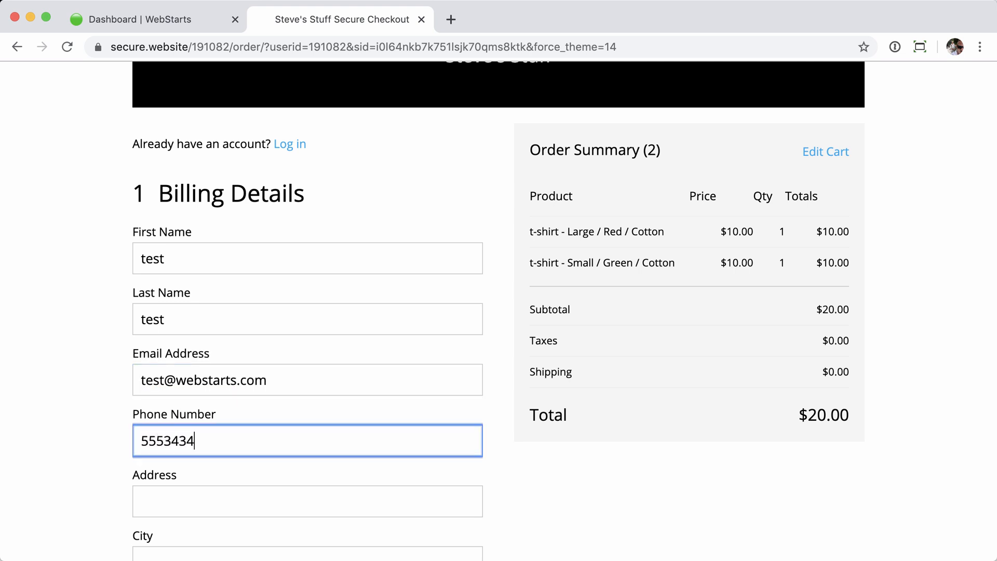
pyautogui.write('123')
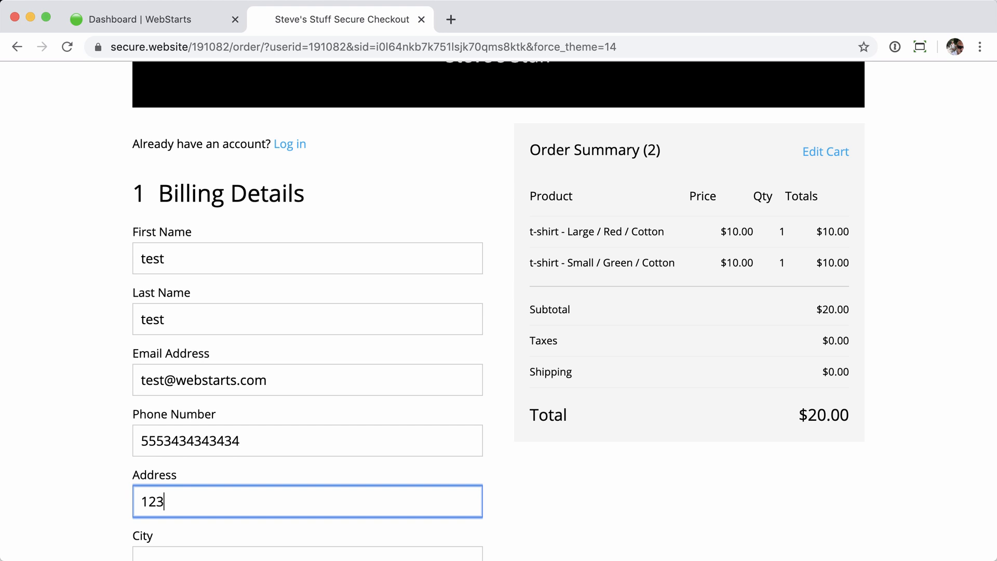
pyautogui.write('address')
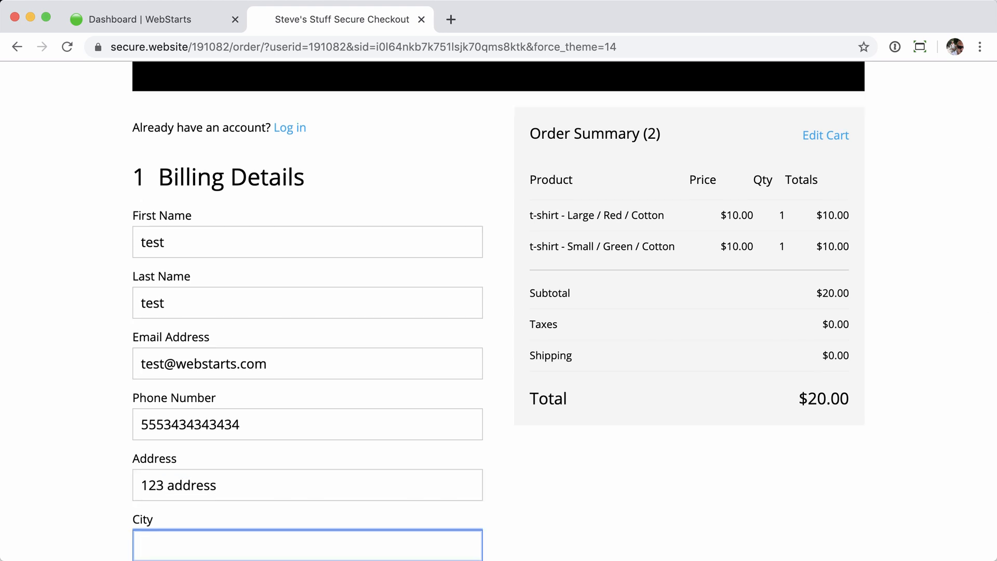
pyautogui.write('tampa')
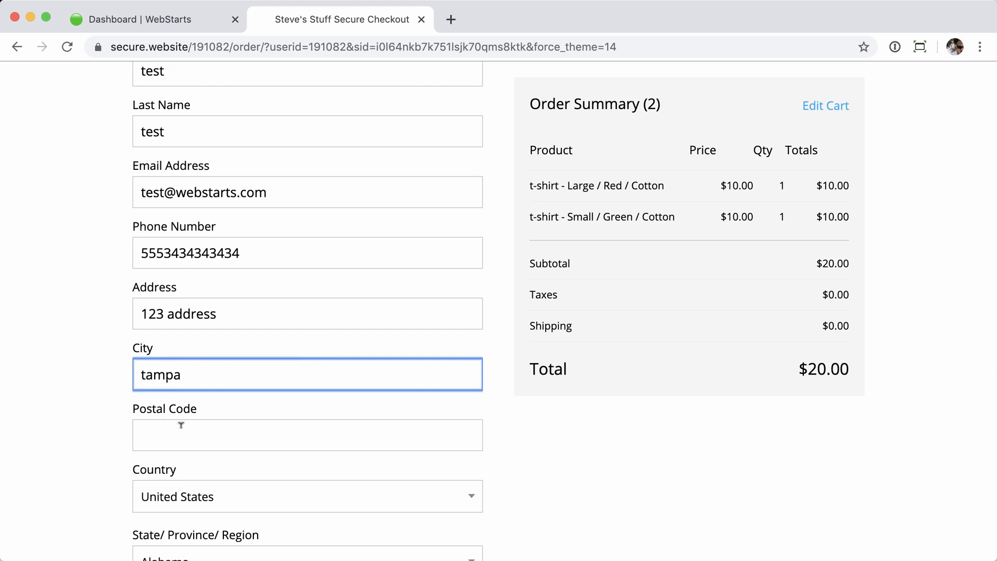
pyautogui.write('335')
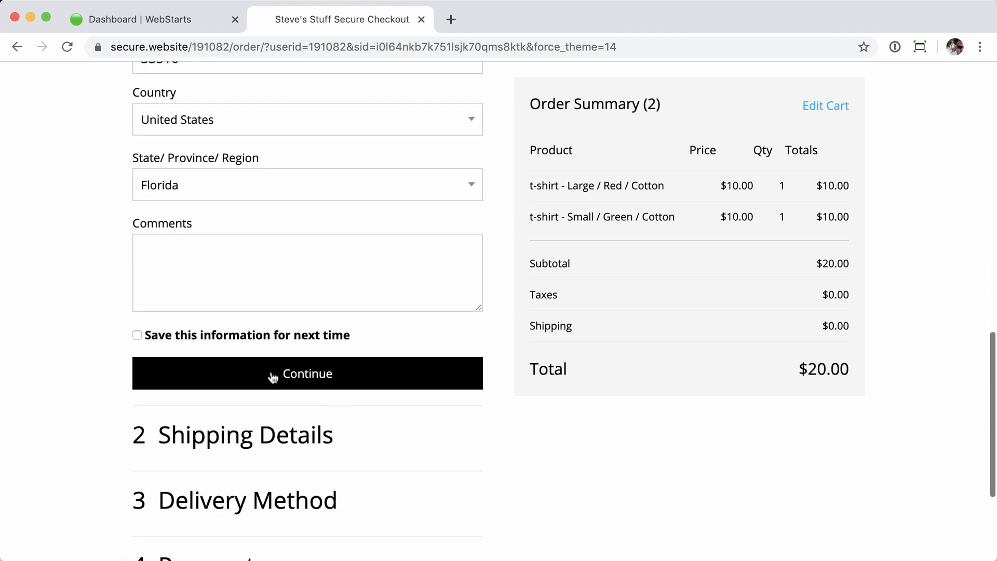
pyautogui.click(308, 373)
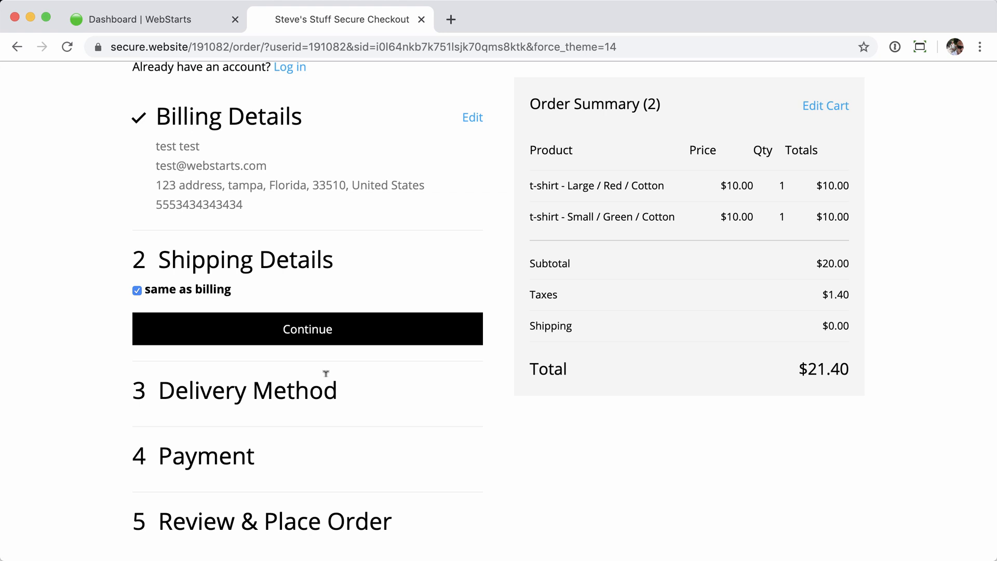
pyautogui.moveTo(855, 299)
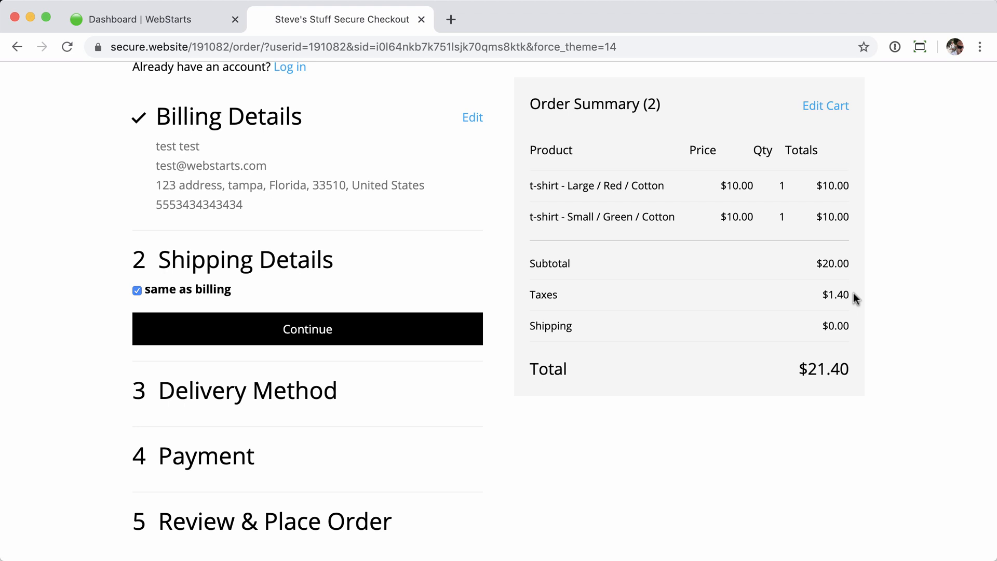
pyautogui.moveTo(901, 353)
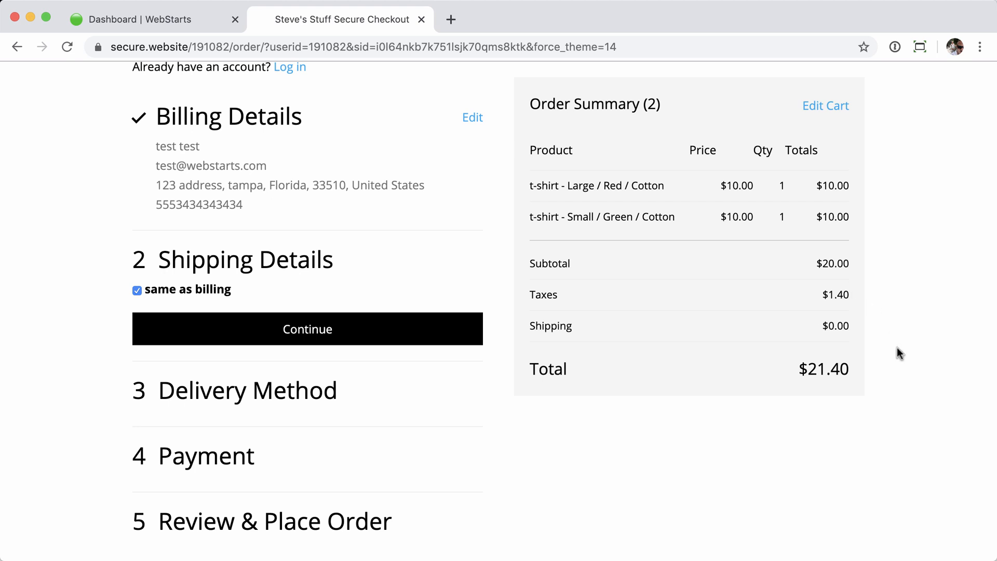